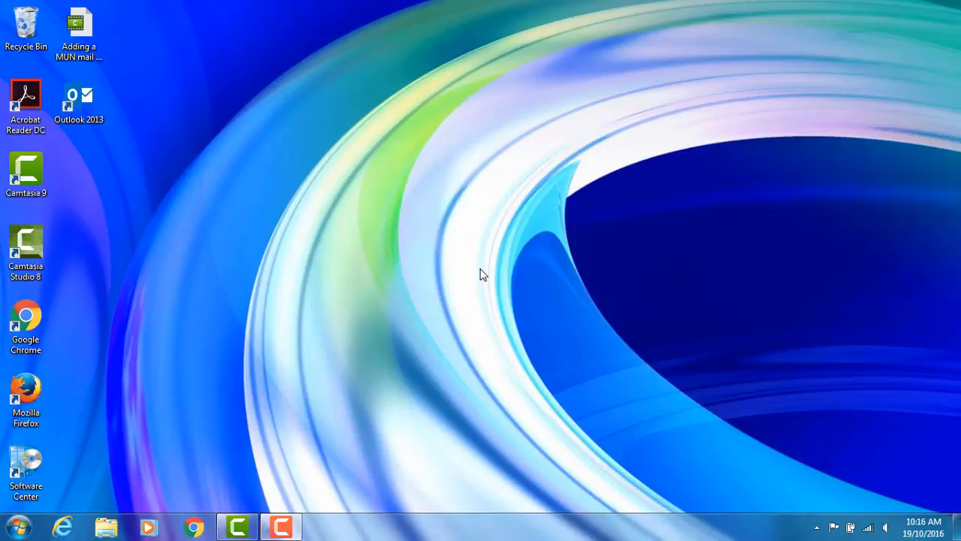
{"action": "mouse_move", "coordinate": [469, 269]}
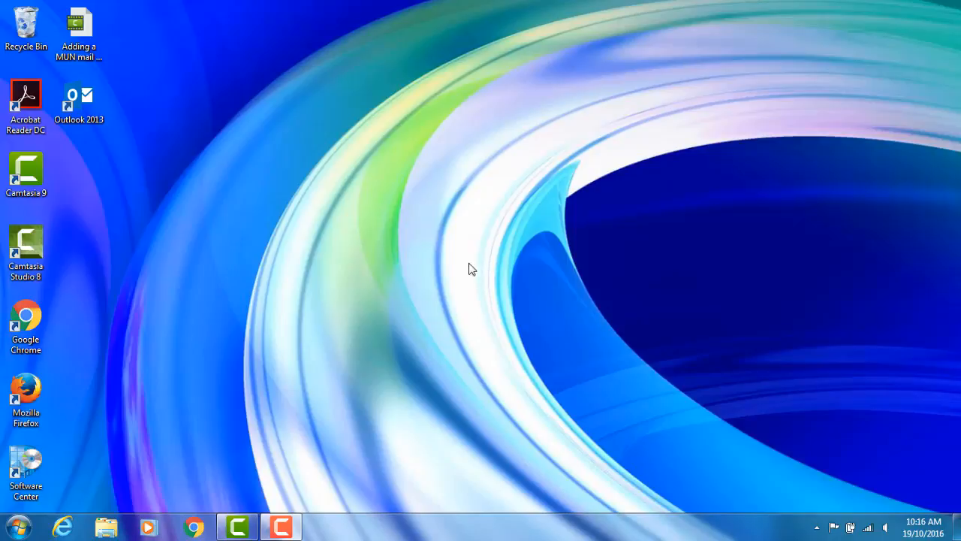
- Launch Outlook 2013 and begin setting up an email account
{"action": "left_click", "coordinate": [78, 101]}
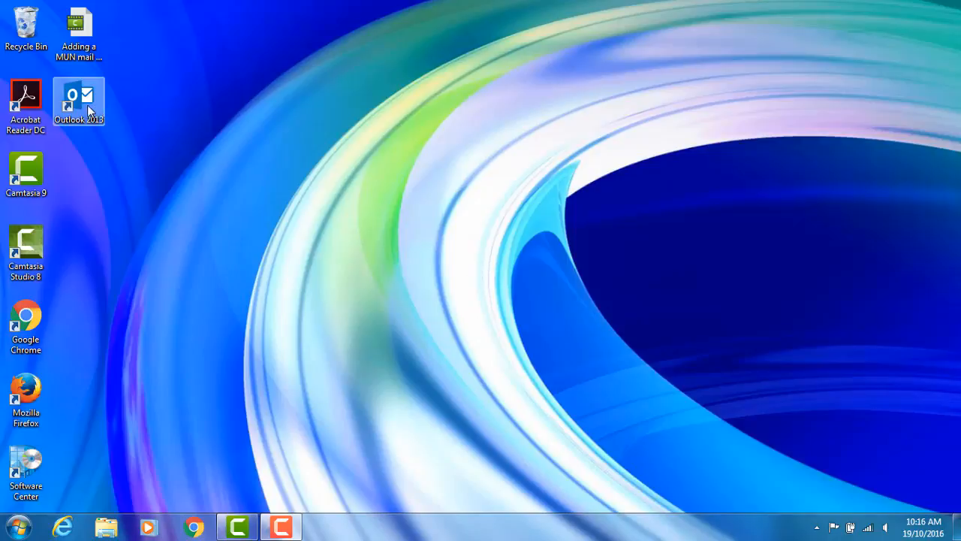
{"action": "double_click", "coordinate": [78, 102]}
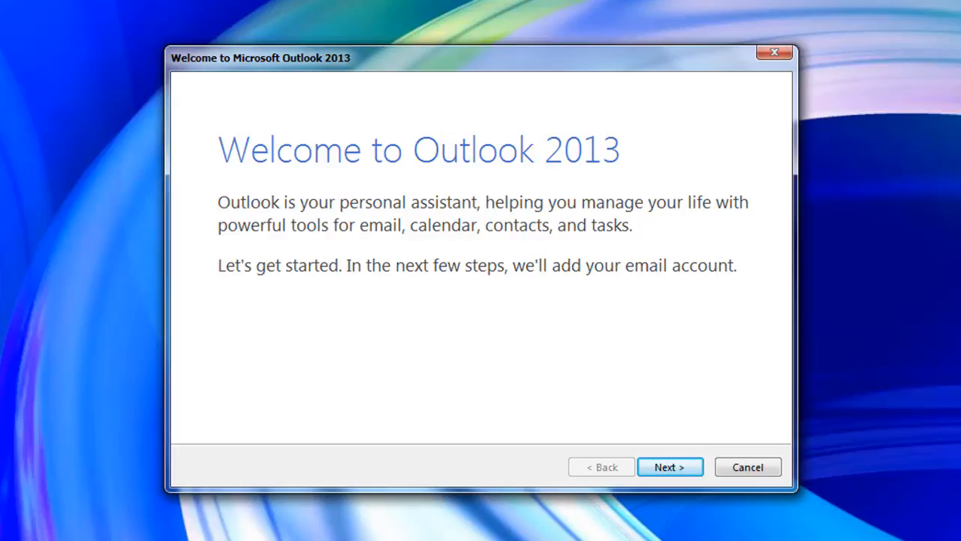
{"action": "mouse_move", "coordinate": [162, 139]}
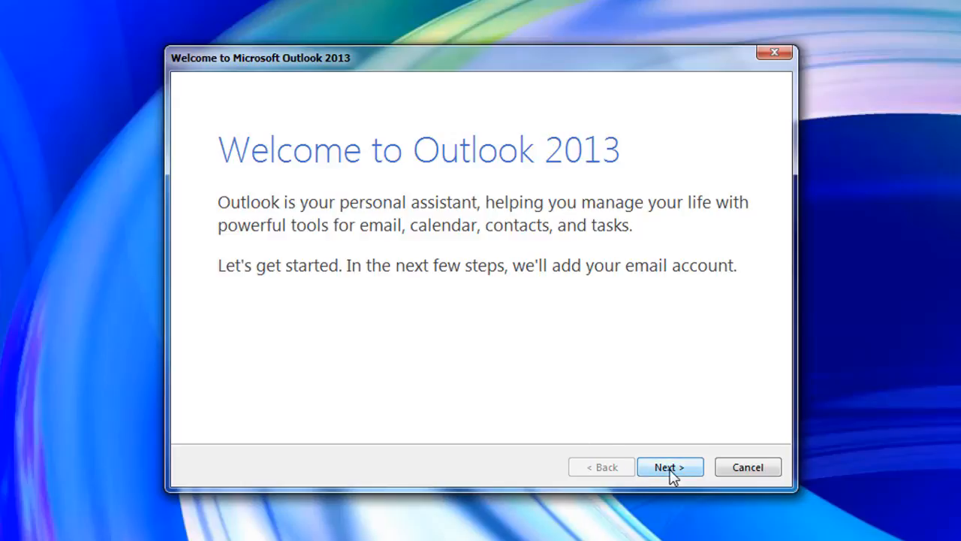
{"action": "left_click", "coordinate": [669, 467]}
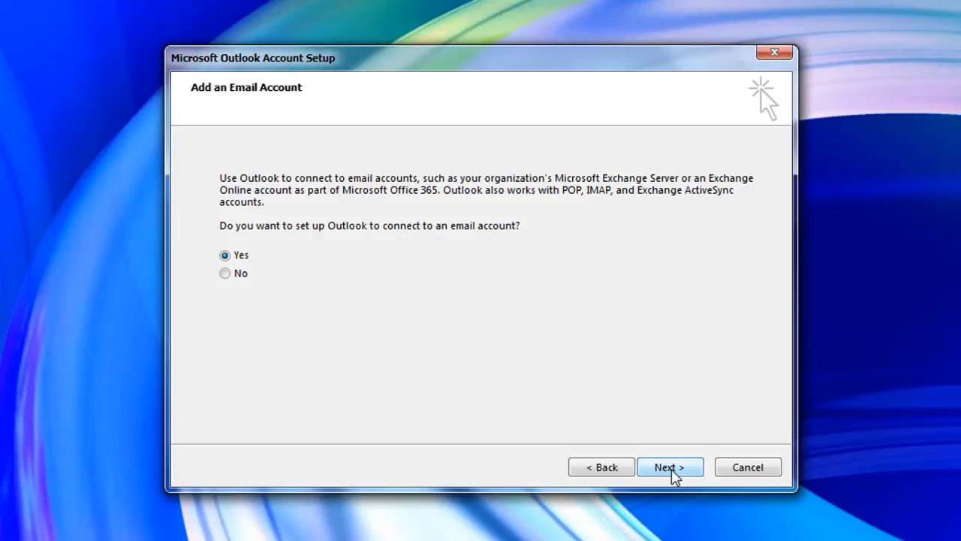
{"action": "left_click", "coordinate": [669, 466]}
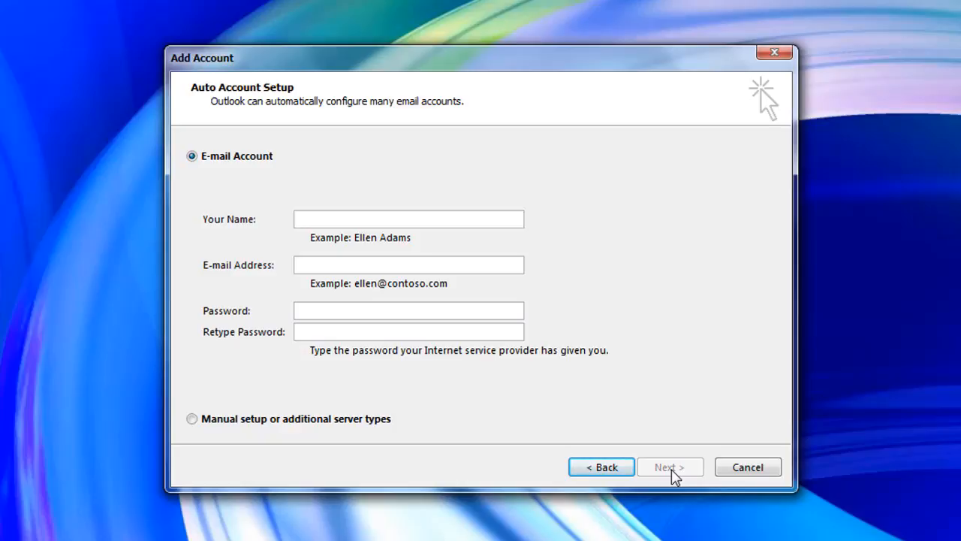
- Choose manual setup with the POP or IMAP service type
{"action": "left_click", "coordinate": [193, 418]}
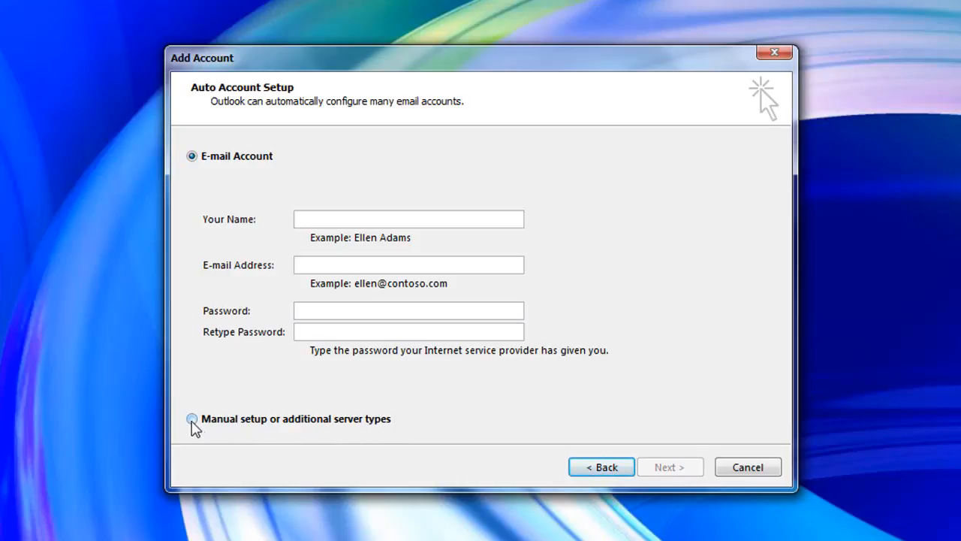
{"action": "left_click", "coordinate": [192, 419]}
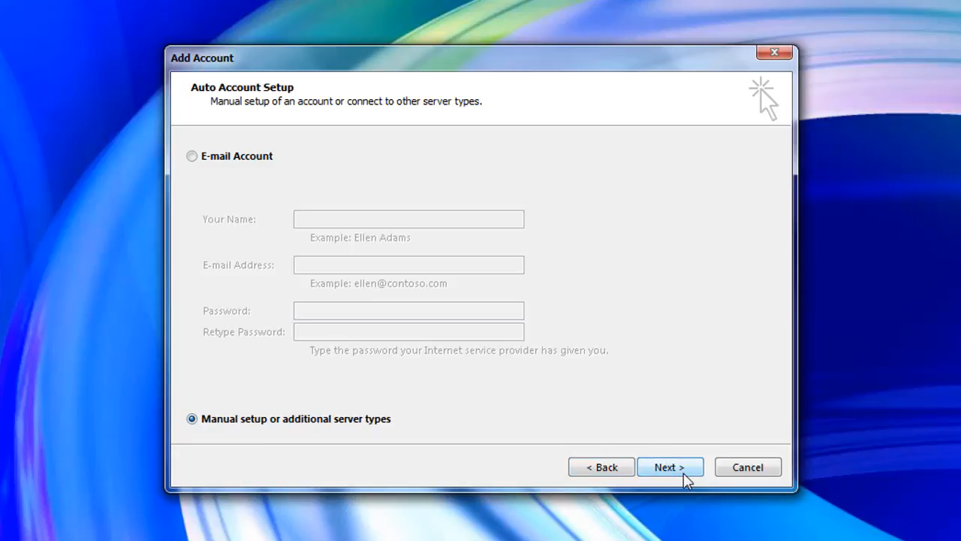
{"action": "left_click", "coordinate": [670, 466]}
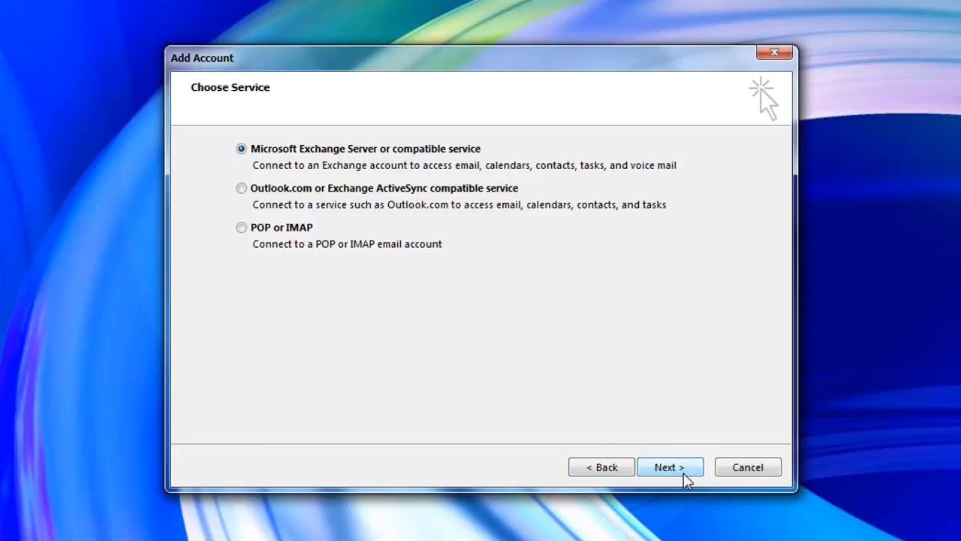
{"action": "mouse_move", "coordinate": [508, 384]}
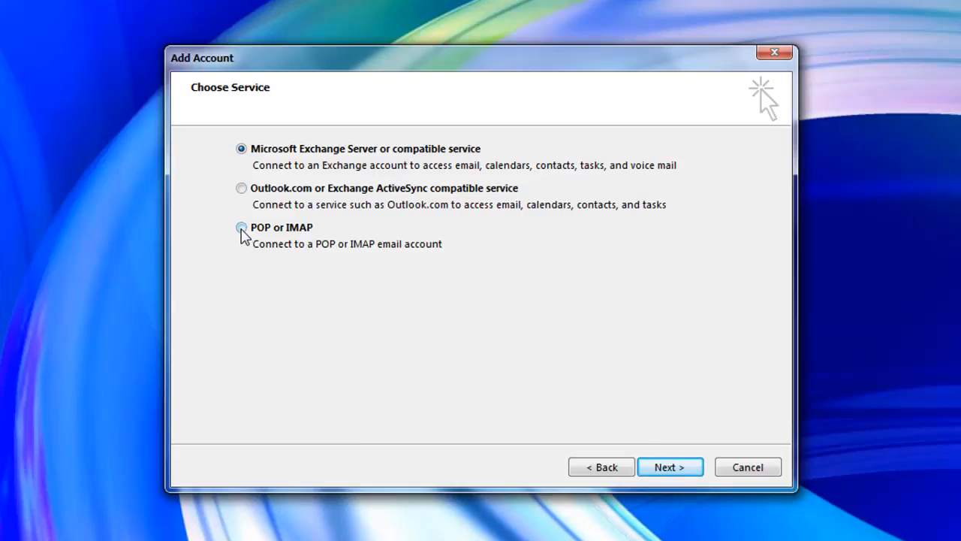
{"action": "left_click", "coordinate": [241, 226]}
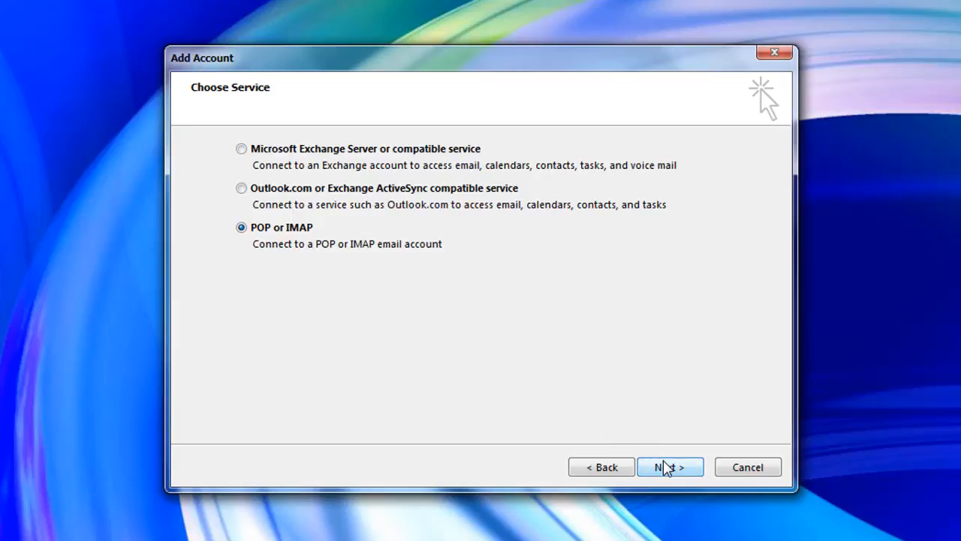
{"action": "left_click", "coordinate": [669, 466]}
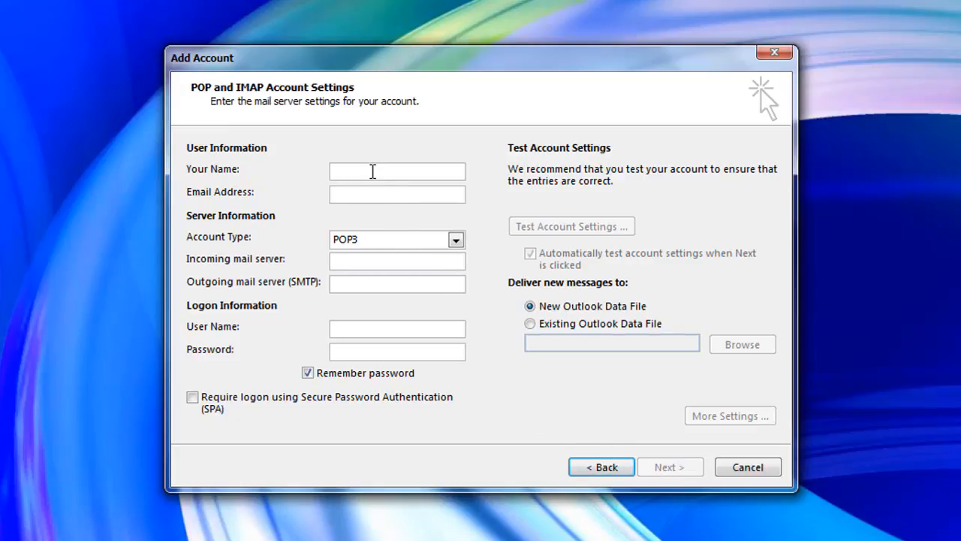
{"action": "mouse_move", "coordinate": [406, 143]}
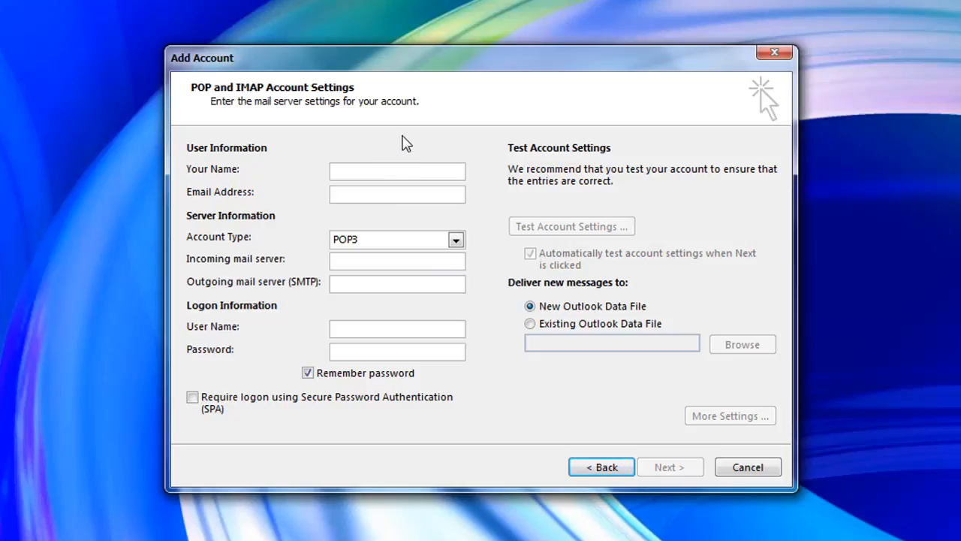
{"action": "type", "text": "Service Desk"}
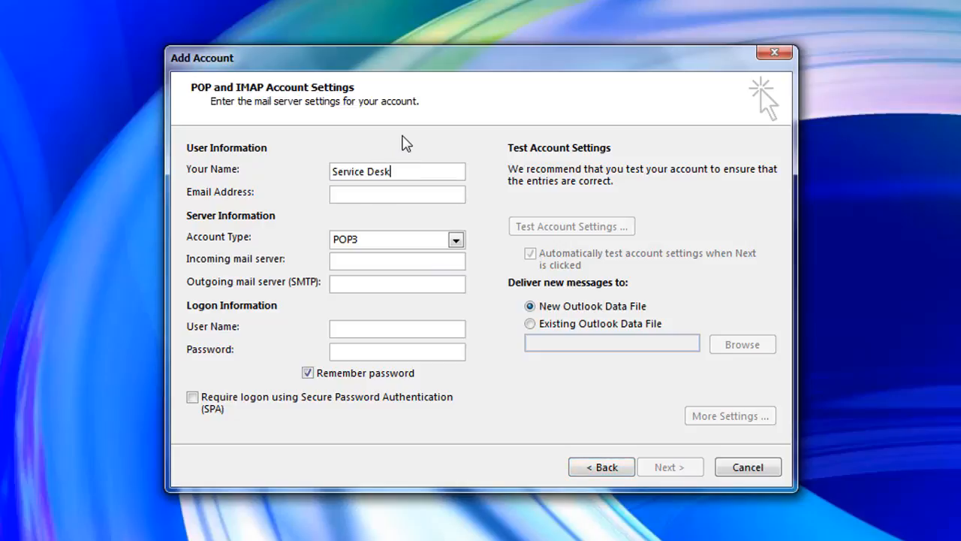
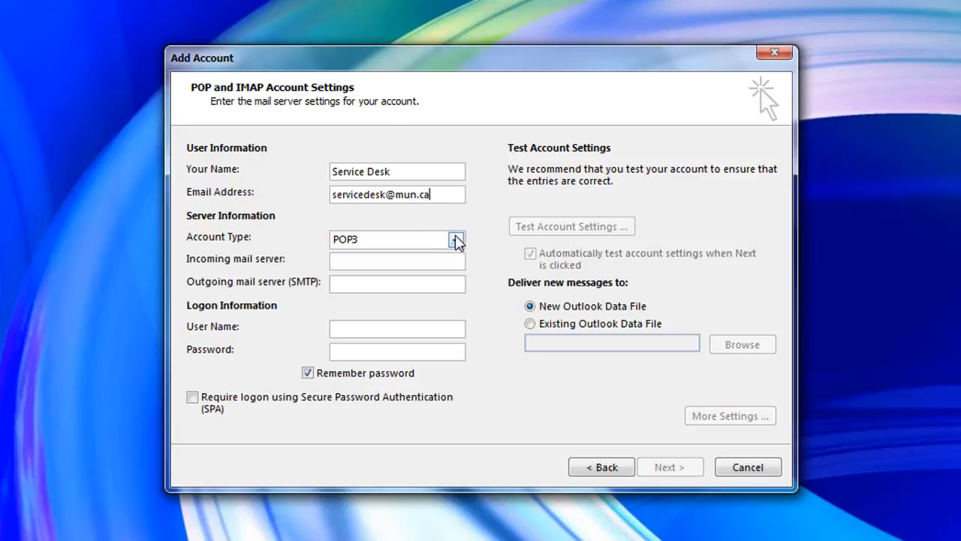
- Set IMAP with servers mail.mun.ca and smtp.mun.ca, user name and password
{"action": "left_click", "coordinate": [456, 239]}
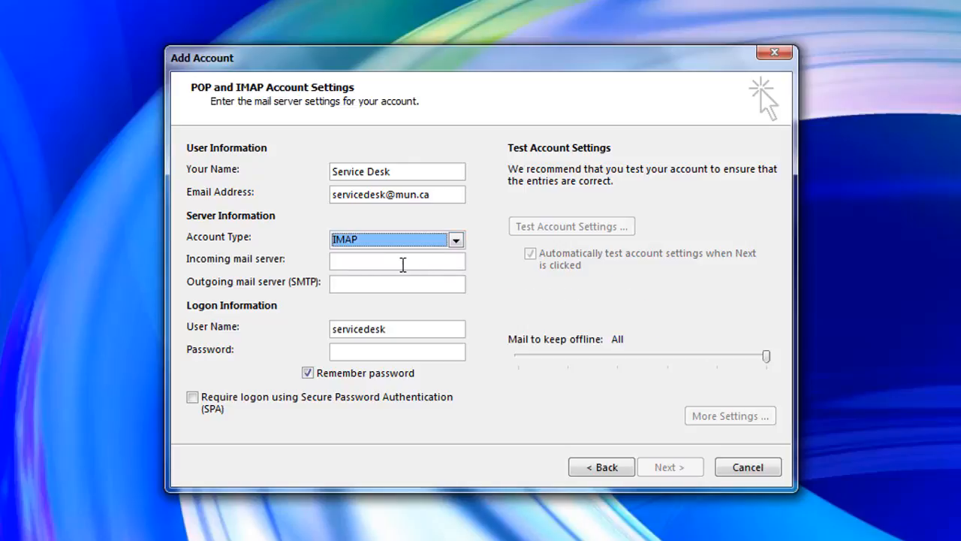
{"action": "type", "text": "mail.m"}
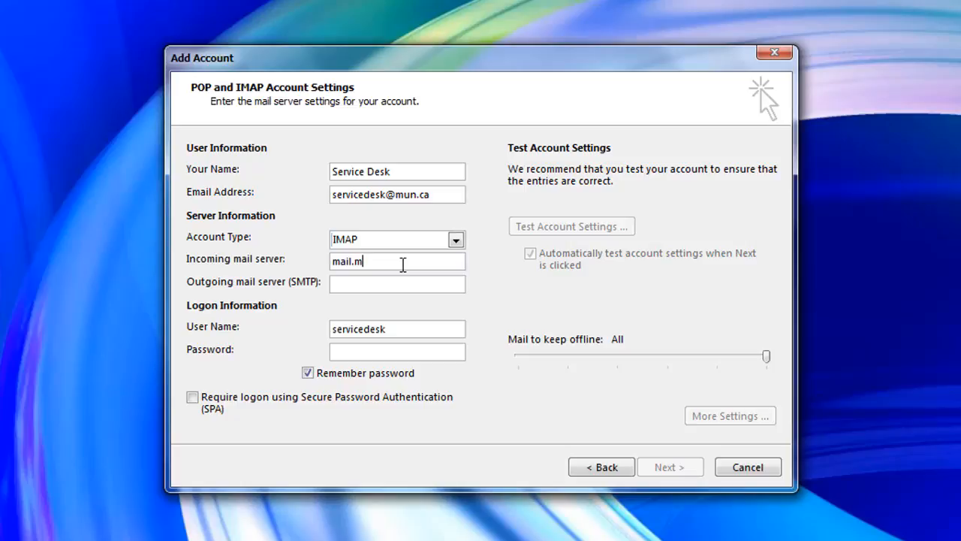
{"action": "type", "text": "un.ca"}
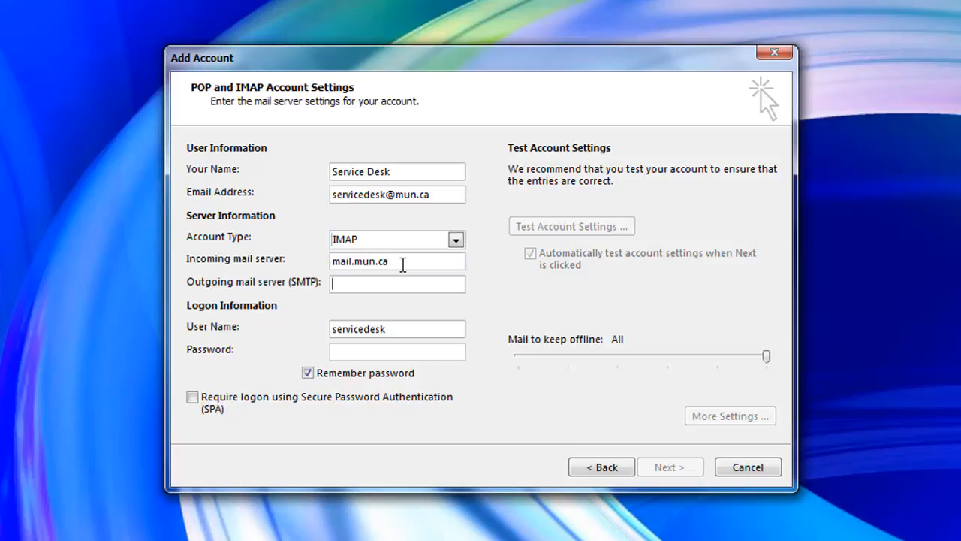
{"action": "type", "text": "smtp.mun.ca"}
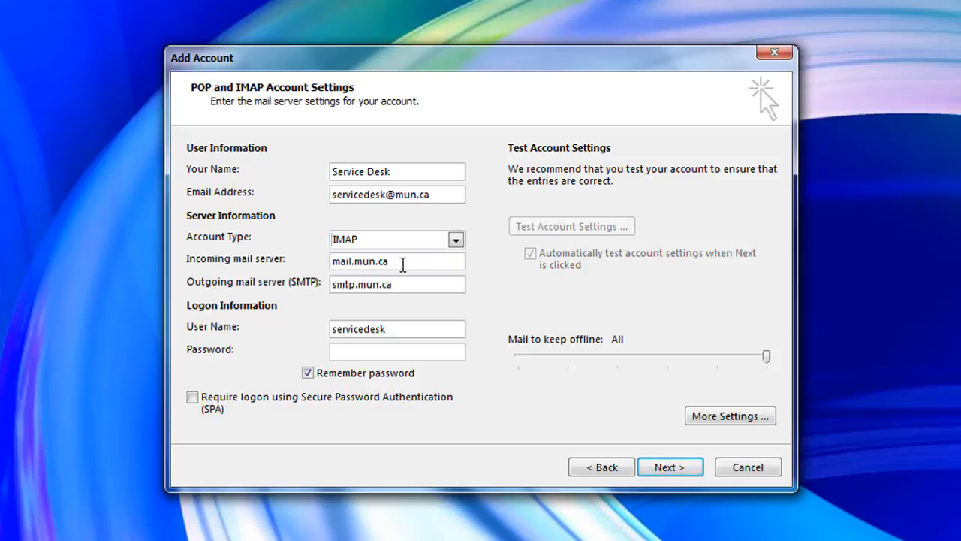
{"action": "mouse_move", "coordinate": [360, 322]}
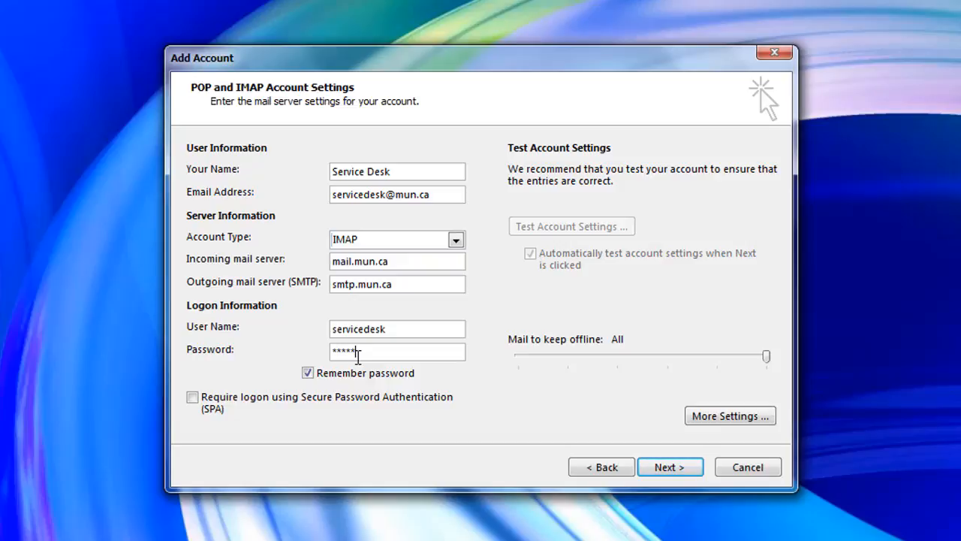
{"action": "type", "text": "****"}
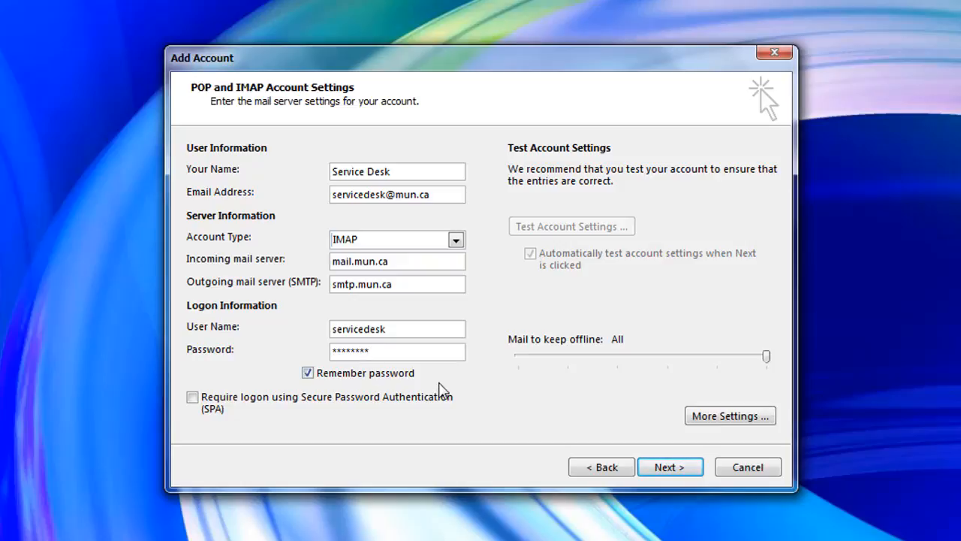
{"action": "mouse_move", "coordinate": [670, 432]}
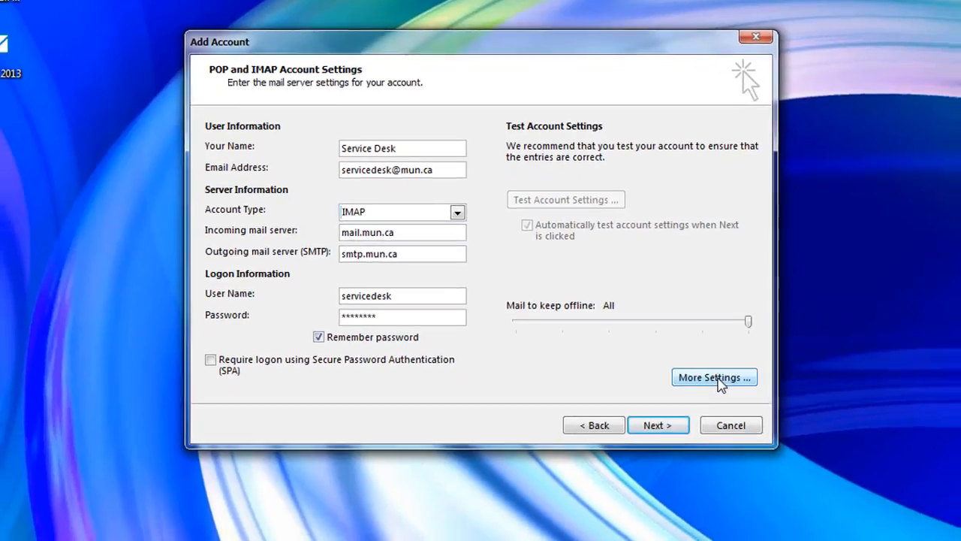
- Require outgoing SMTP authentication, reusing the incoming server's settings
{"action": "left_click", "coordinate": [713, 377]}
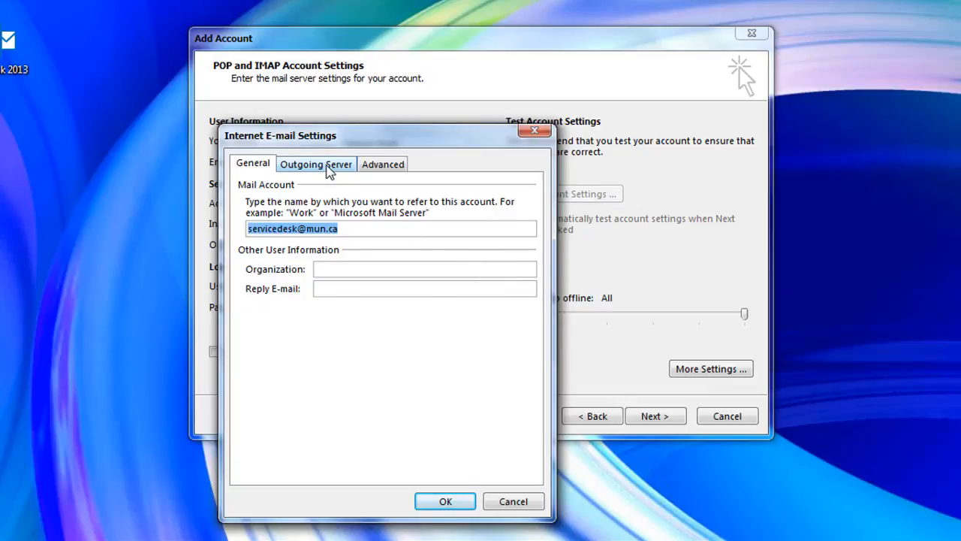
{"action": "left_click", "coordinate": [316, 163]}
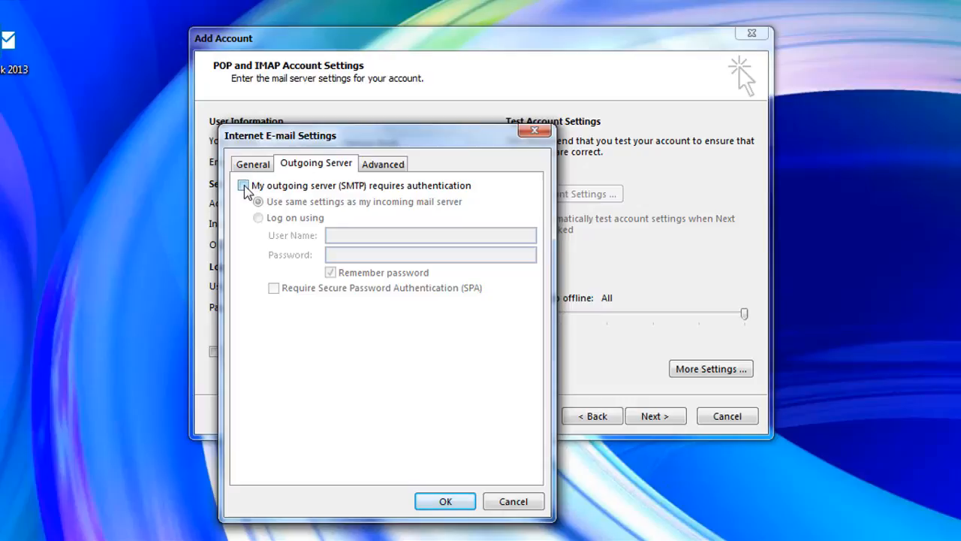
{"action": "left_click", "coordinate": [243, 185]}
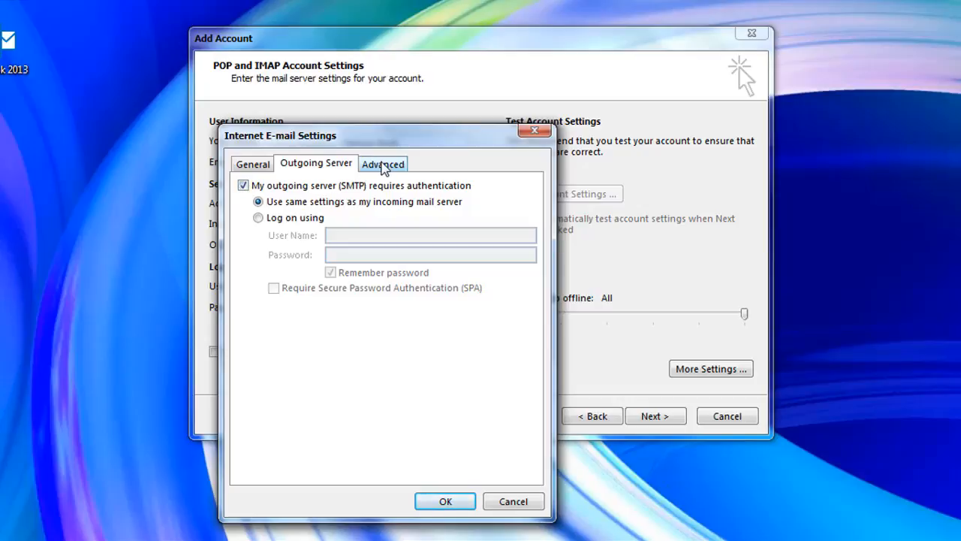
- Set outgoing SMTP encryption to TLS and its port to 587
{"action": "left_click", "coordinate": [383, 163]}
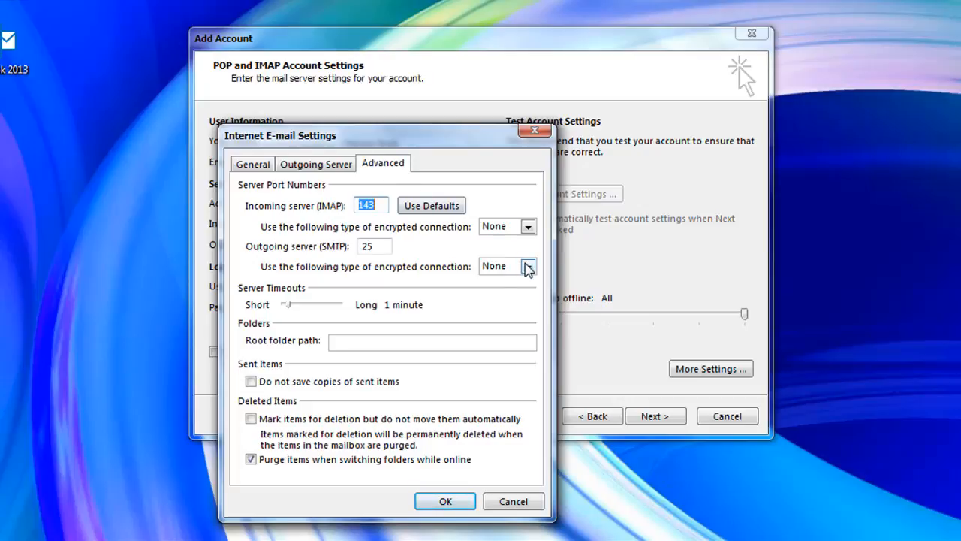
{"action": "left_click", "coordinate": [528, 266]}
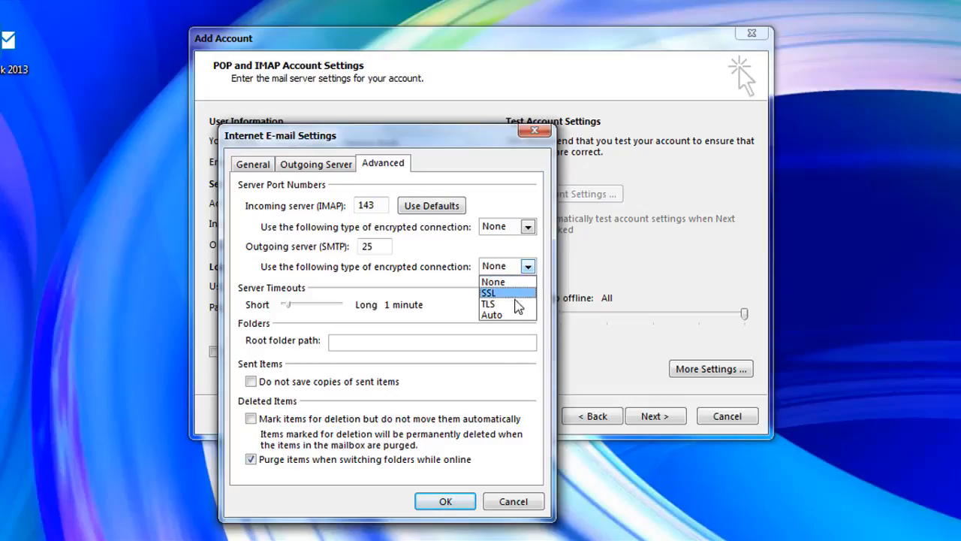
{"action": "left_click", "coordinate": [488, 304]}
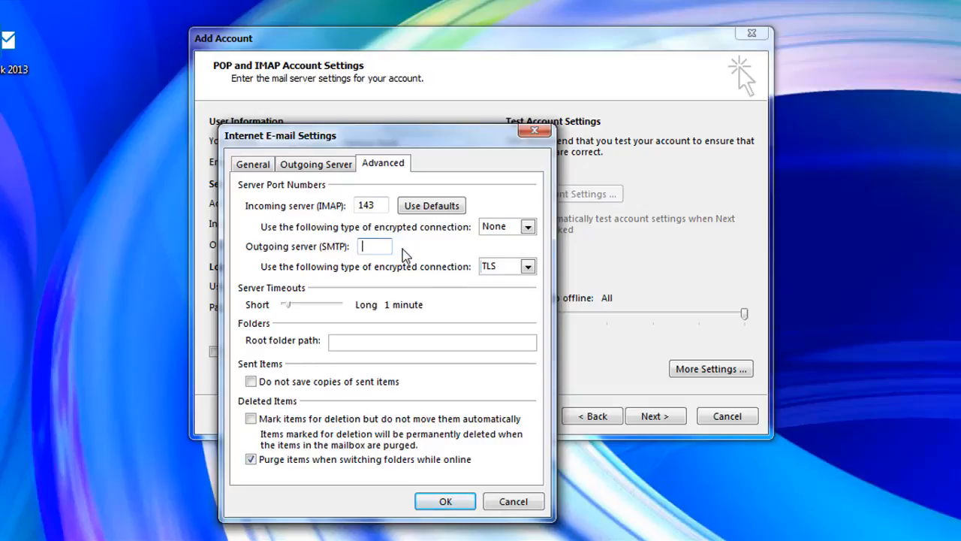
{"action": "type", "text": "587"}
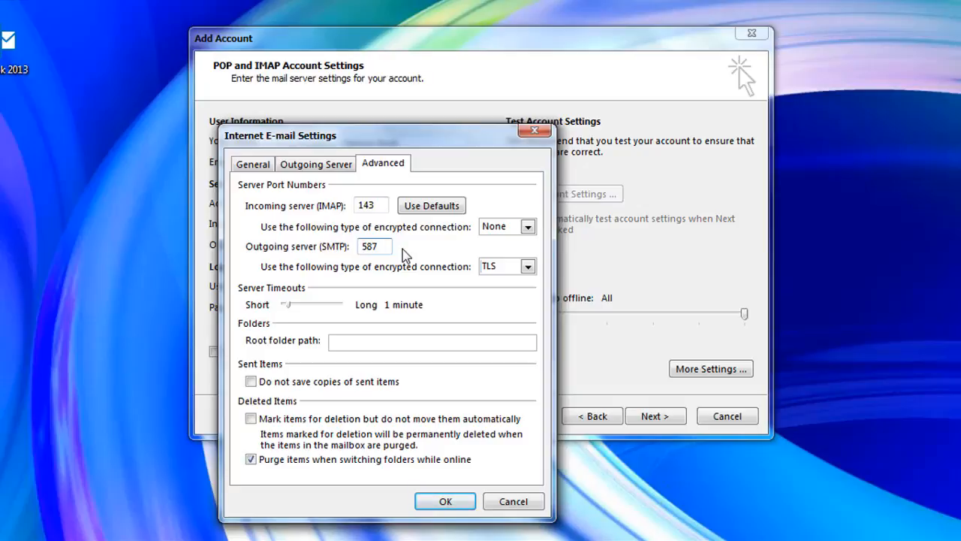
{"action": "mouse_move", "coordinate": [417, 450]}
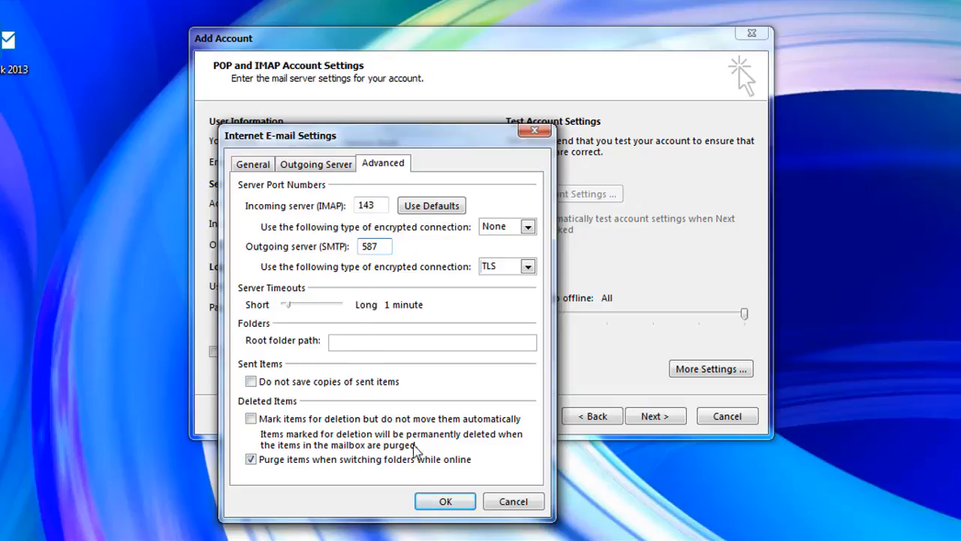
- Save the extra settings and pass the IMAP logon and test-message checks
{"action": "left_click", "coordinate": [445, 500]}
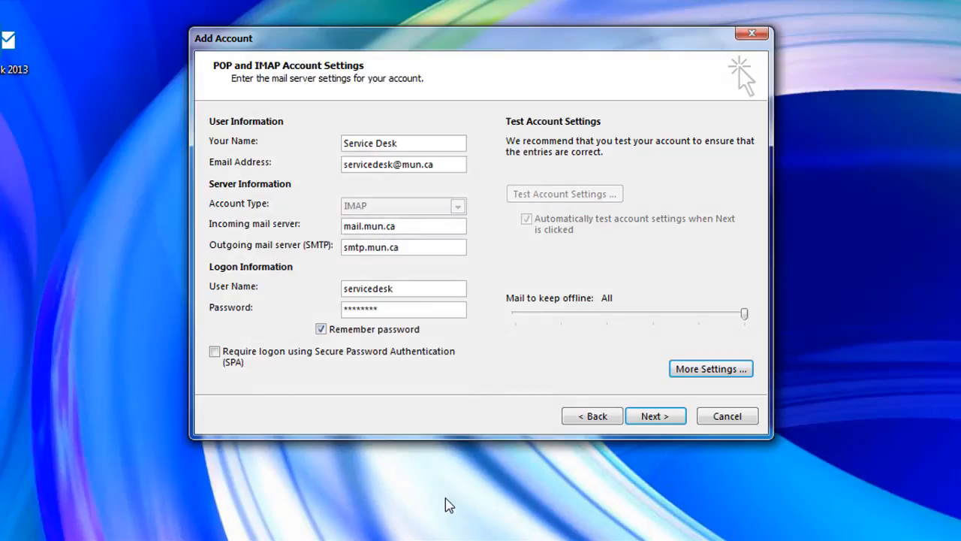
{"action": "mouse_move", "coordinate": [653, 416]}
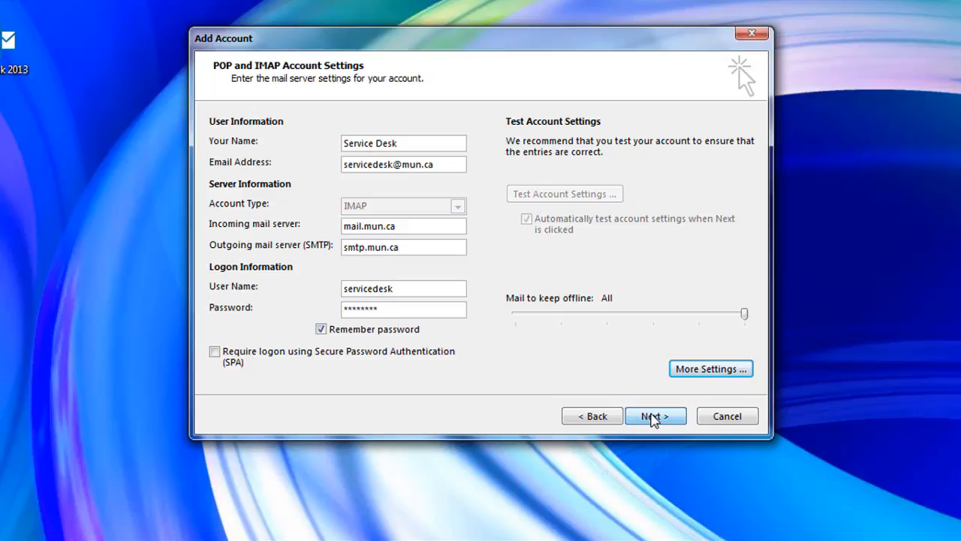
{"action": "left_click", "coordinate": [654, 416]}
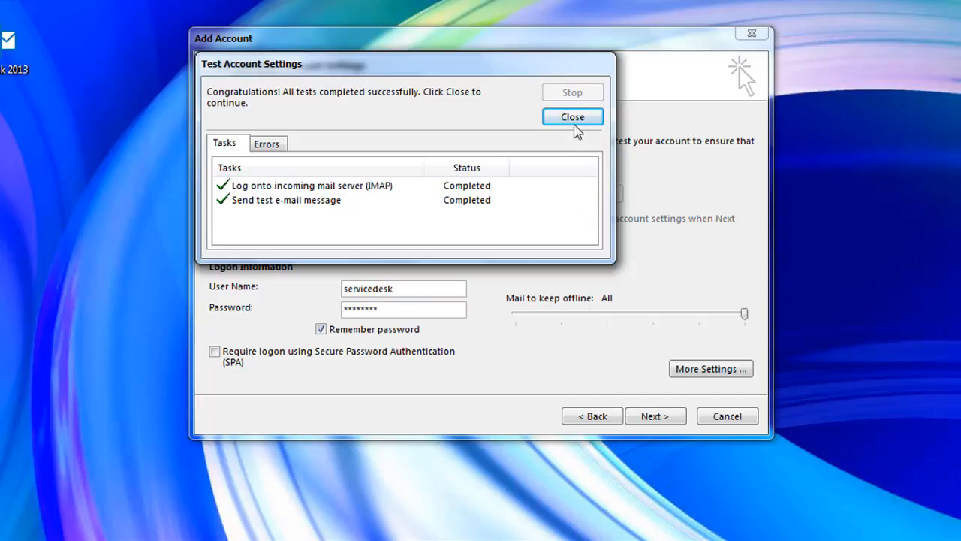
{"action": "left_click", "coordinate": [572, 116]}
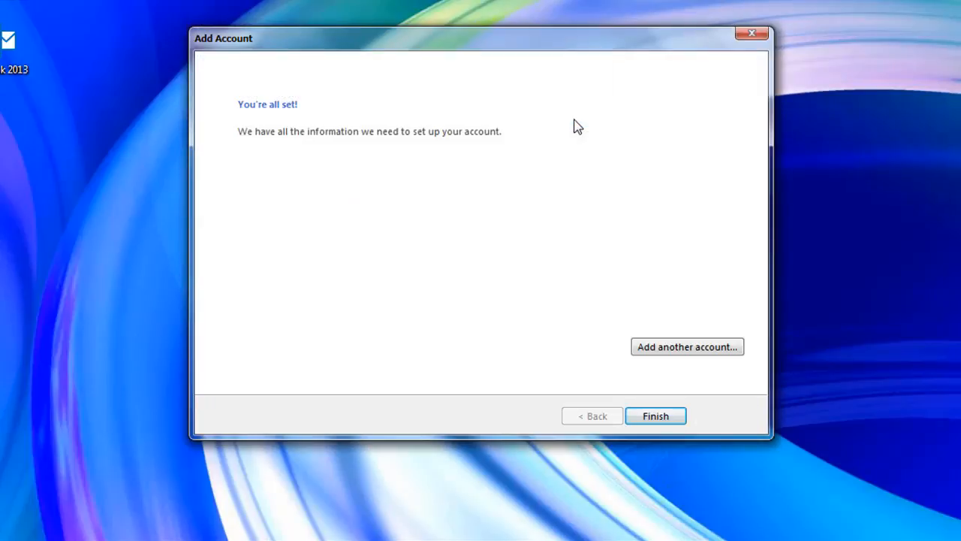
{"action": "mouse_move", "coordinate": [616, 310]}
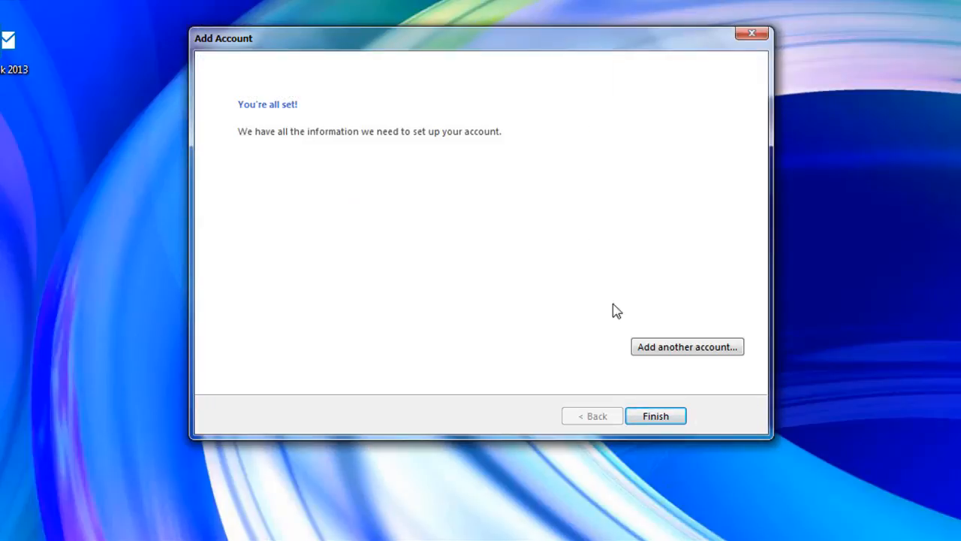
{"action": "mouse_move", "coordinate": [655, 415]}
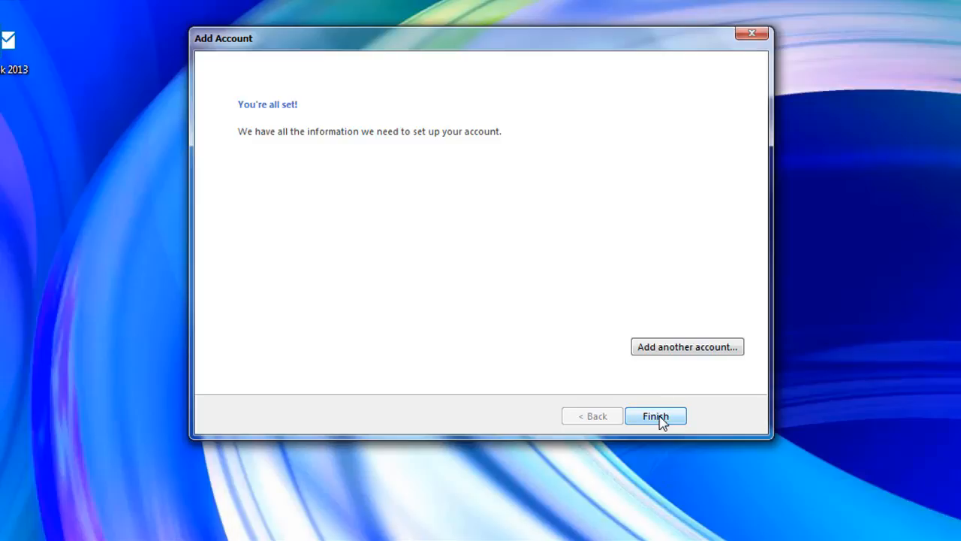
{"action": "left_click", "coordinate": [655, 416]}
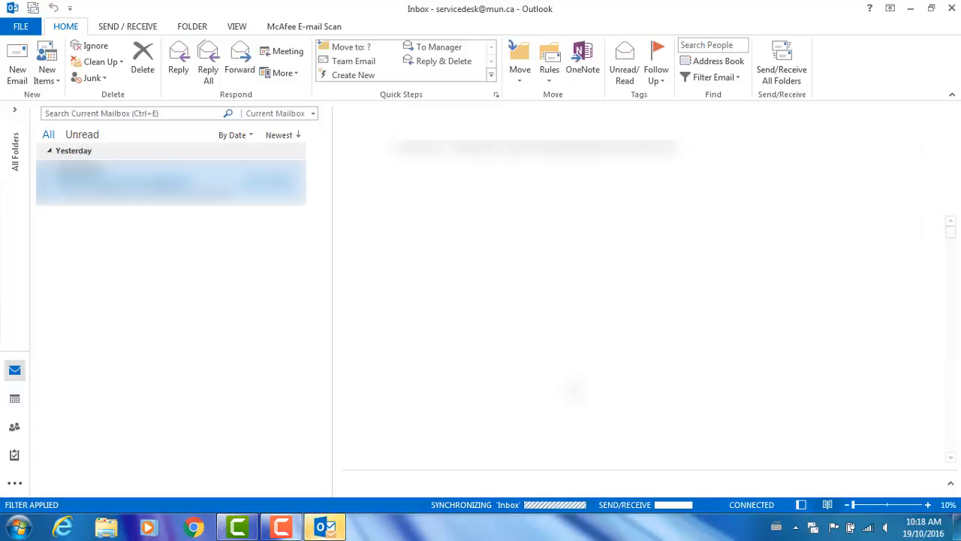
{"action": "left_click", "coordinate": [171, 180]}
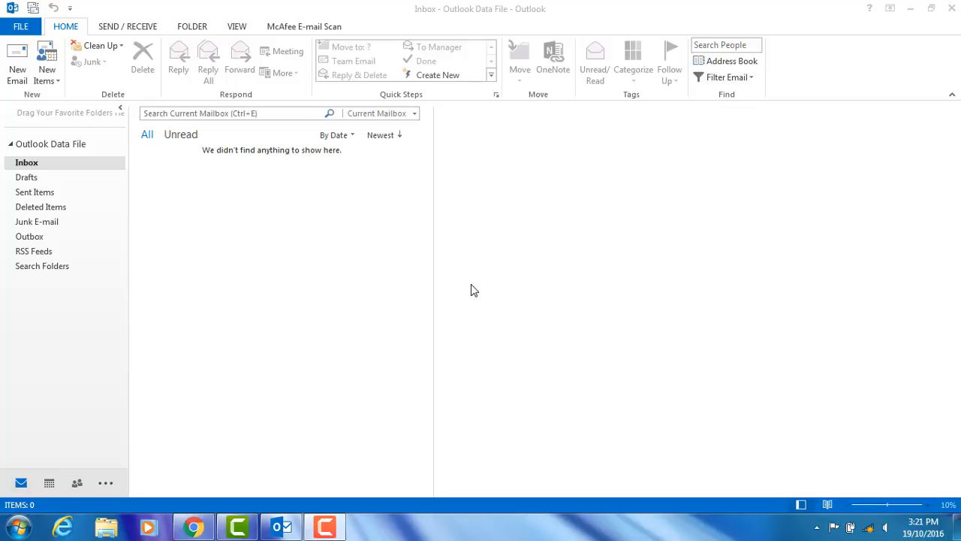
{"action": "mouse_move", "coordinate": [209, 156]}
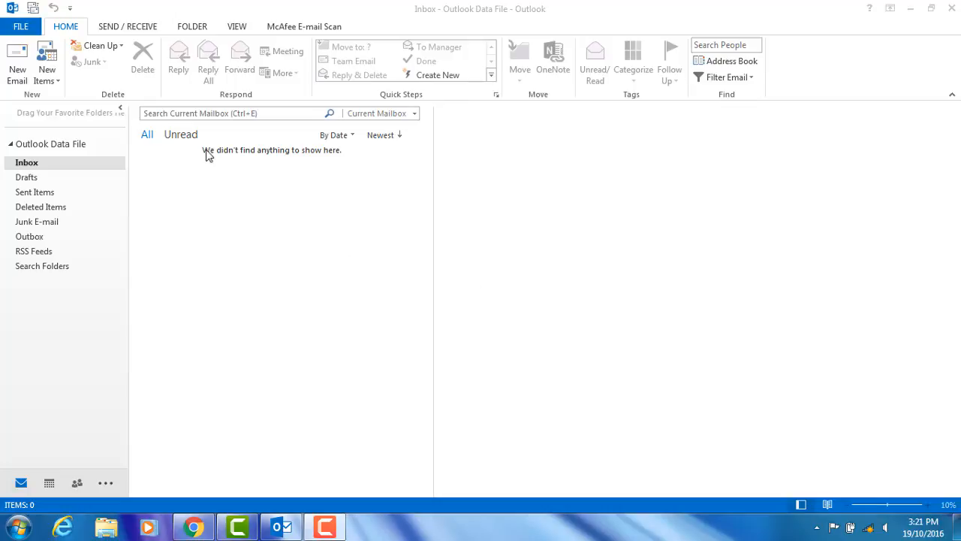
- Start Add Account from the File menu's Account Information page
{"action": "left_click", "coordinate": [20, 26]}
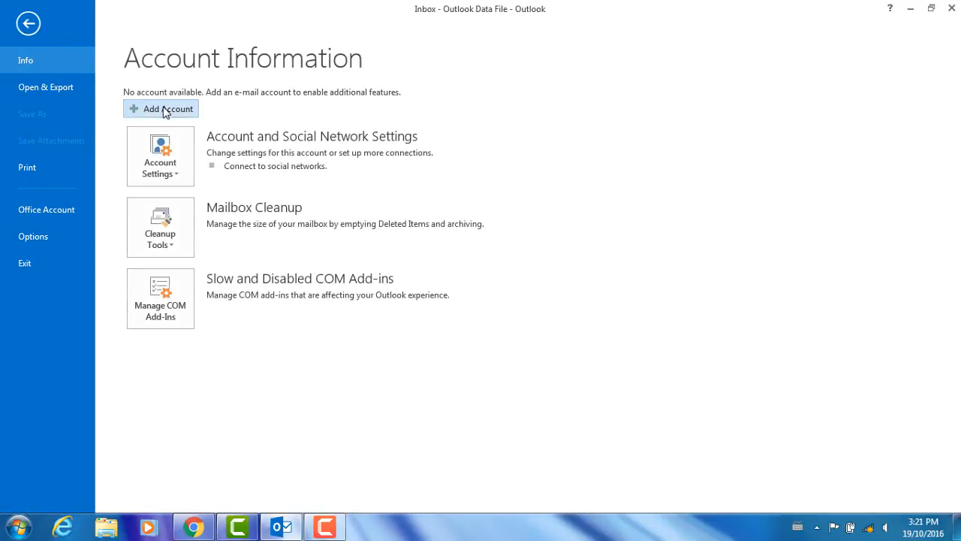
{"action": "left_click", "coordinate": [160, 108]}
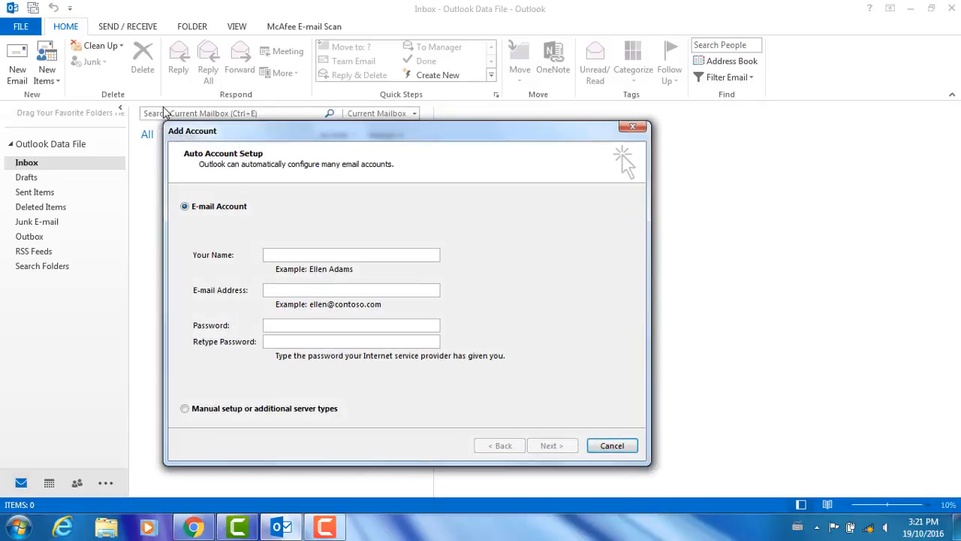
{"action": "mouse_move", "coordinate": [464, 278]}
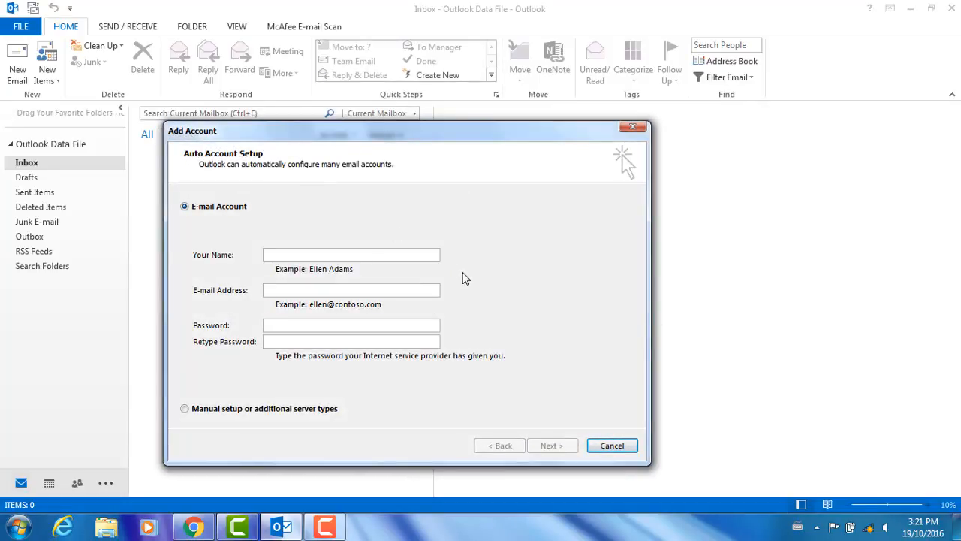